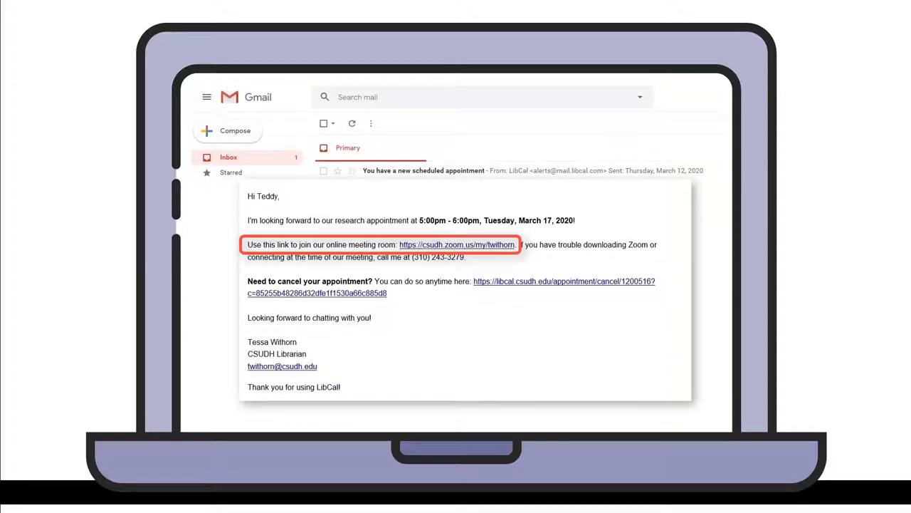
- Join the appointment's Zoom meeting room from the csudh.zoom.us link in the email
{"action": "left_click", "coordinate": [457, 245]}
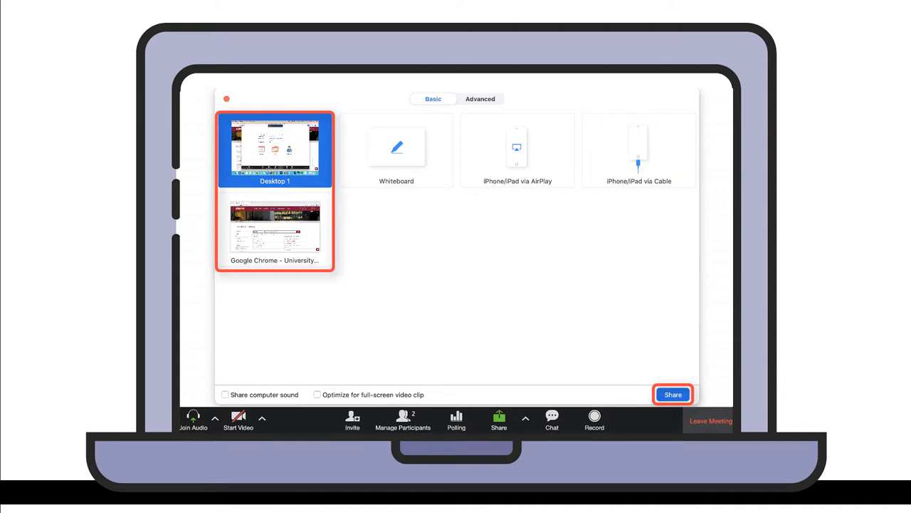
- Share Desktop 1 with the meeting from the screen-sharing window
{"action": "left_click", "coordinate": [672, 393]}
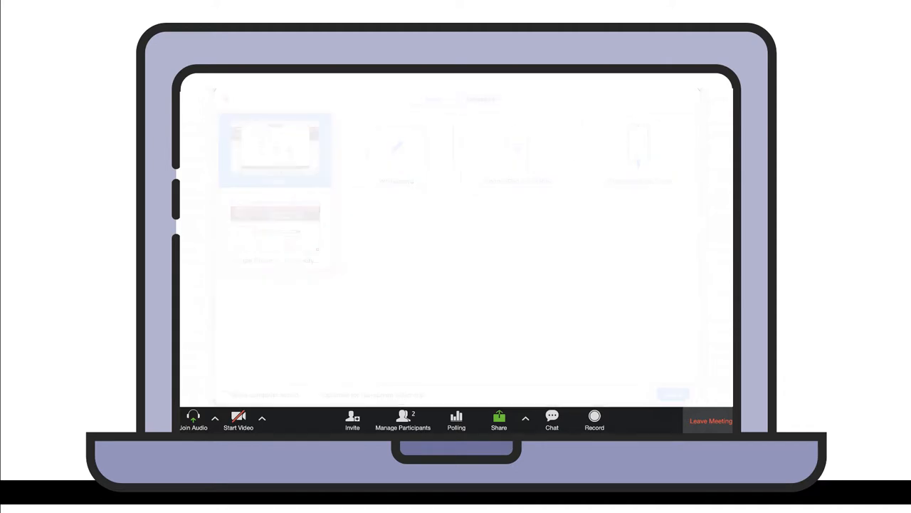